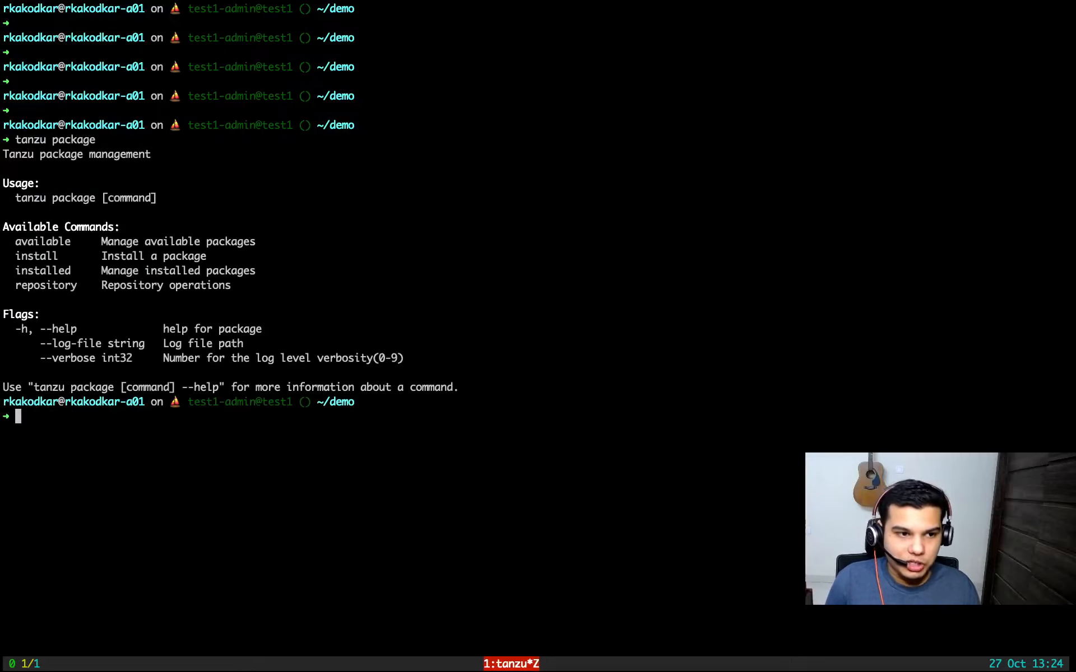
Run `tanzu standalone-cluster version`, which reports plugin version v0.9.1
{"action": "type", "text": "kubect"}
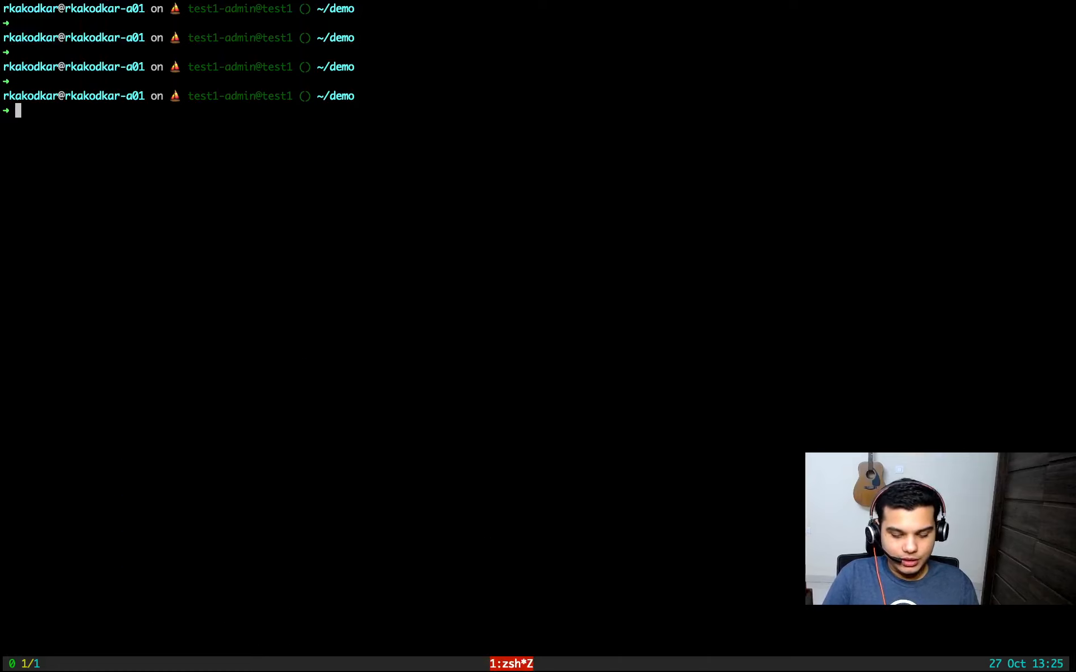
{"action": "type", "text": "tanzu standal"}
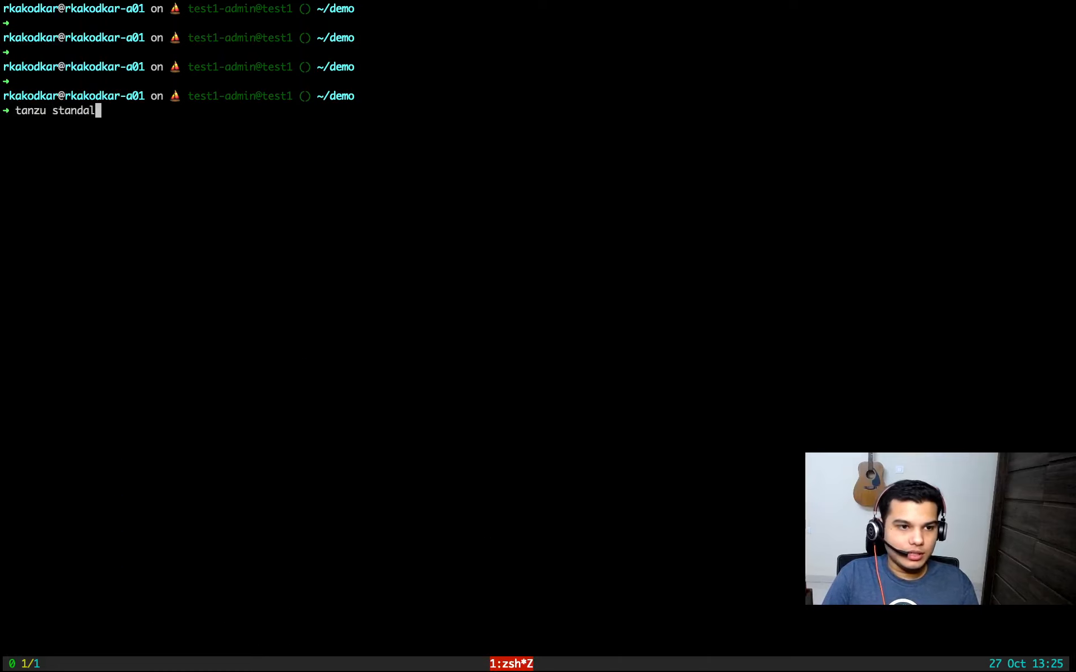
{"action": "type", "text": "one-cluster"}
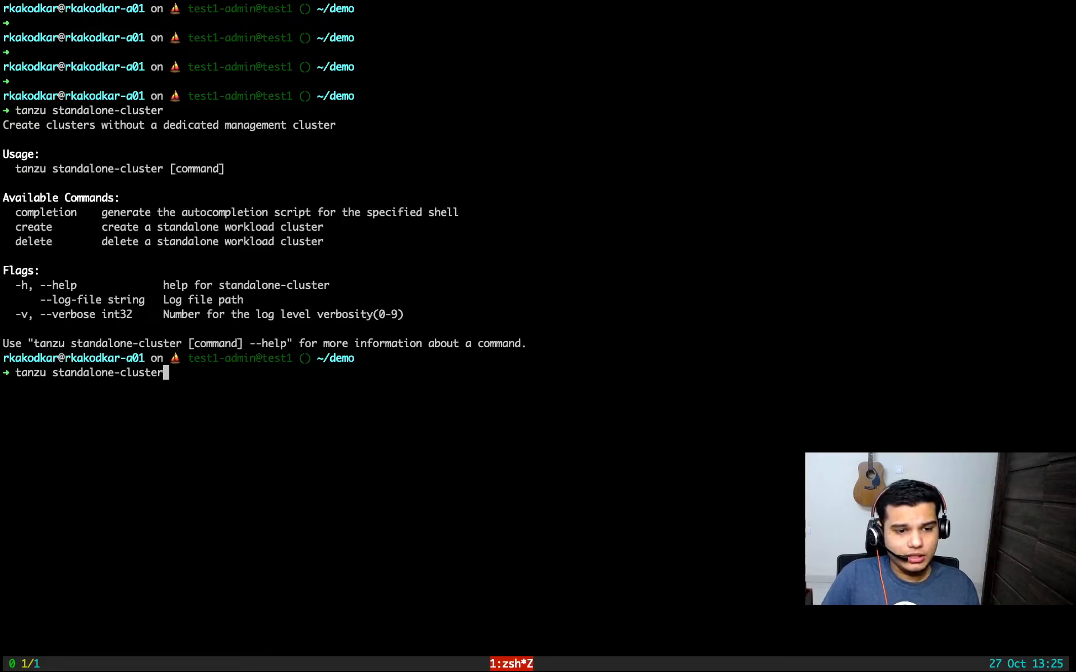
{"action": "type", "text": "version"}
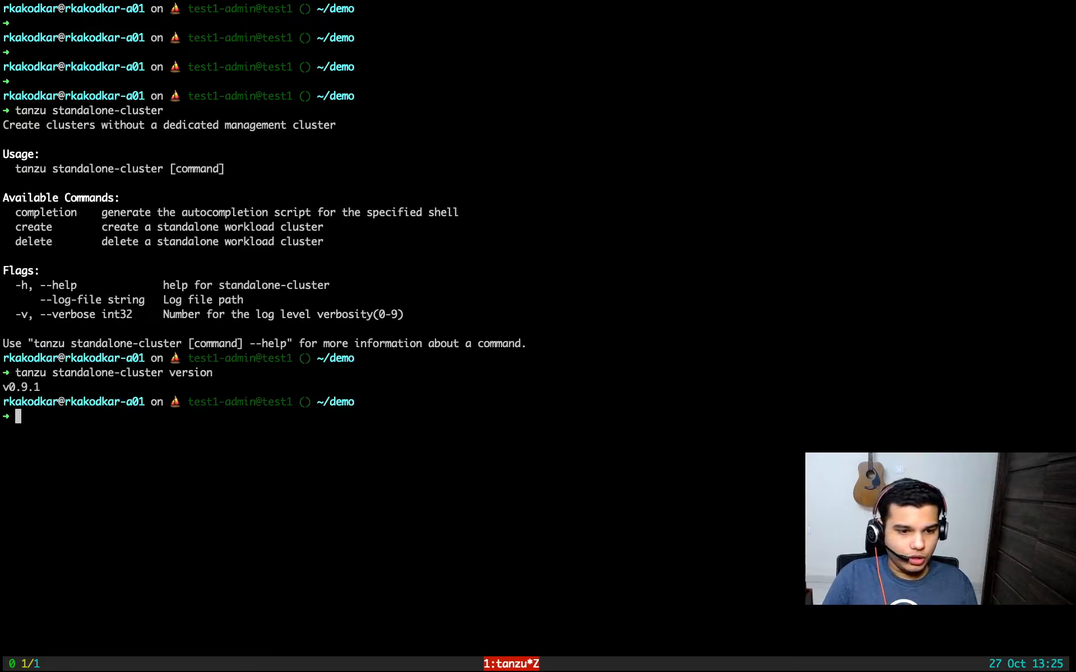
{"action": "type", "text": "tanzu"}
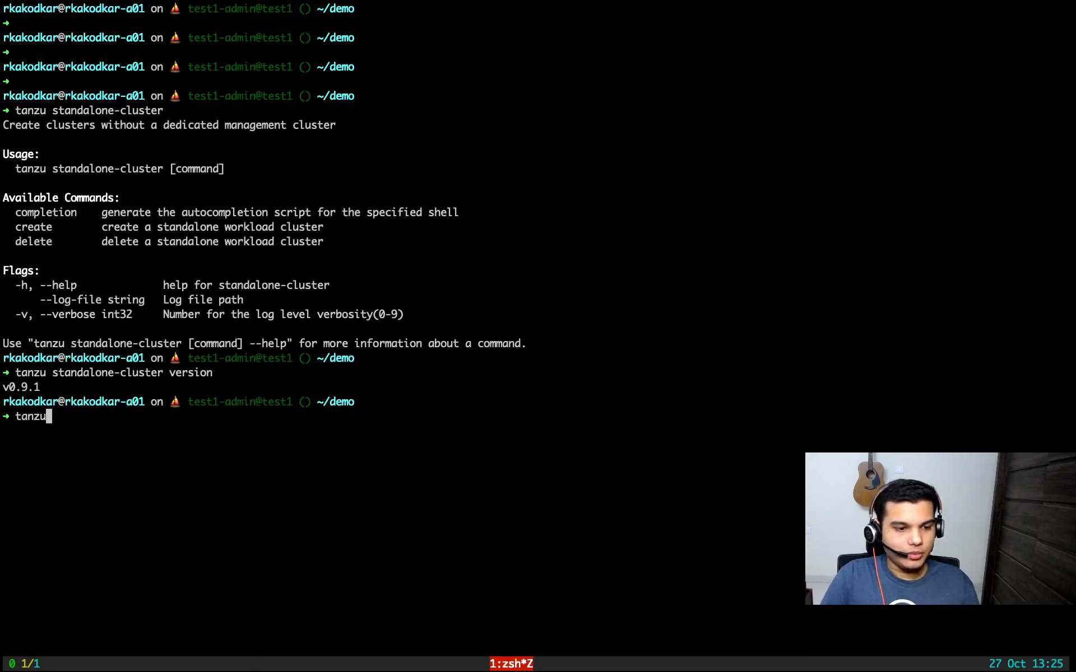
List package repositories showing tce-repo reconciled, then list available packages
{"action": "type", "text": "version"}
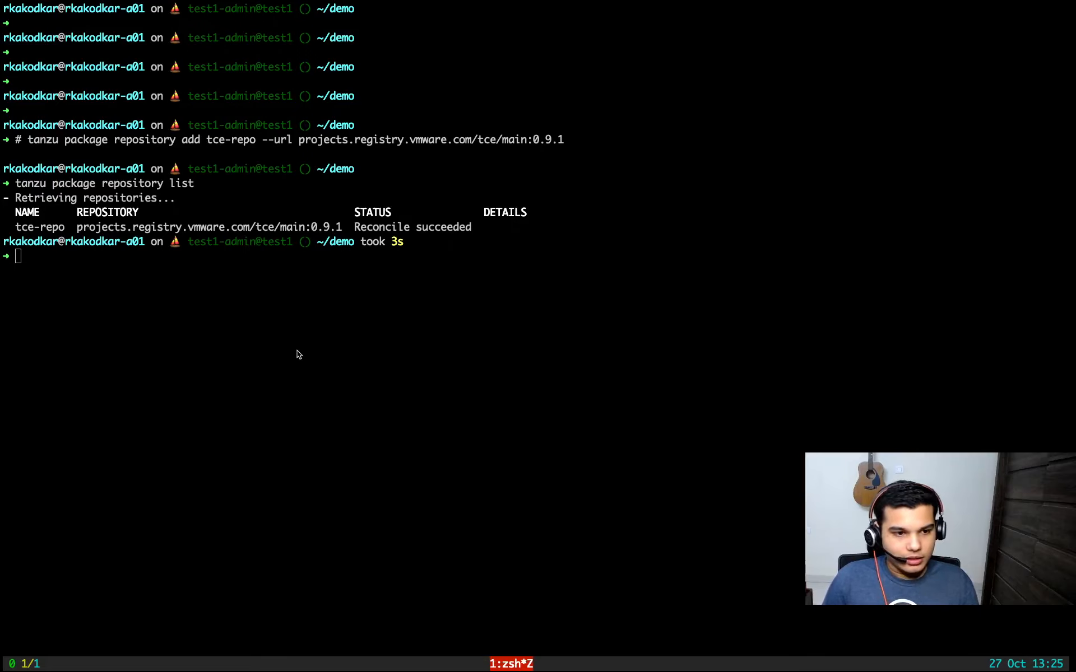
{"action": "type", "text": "tanzu package available list"}
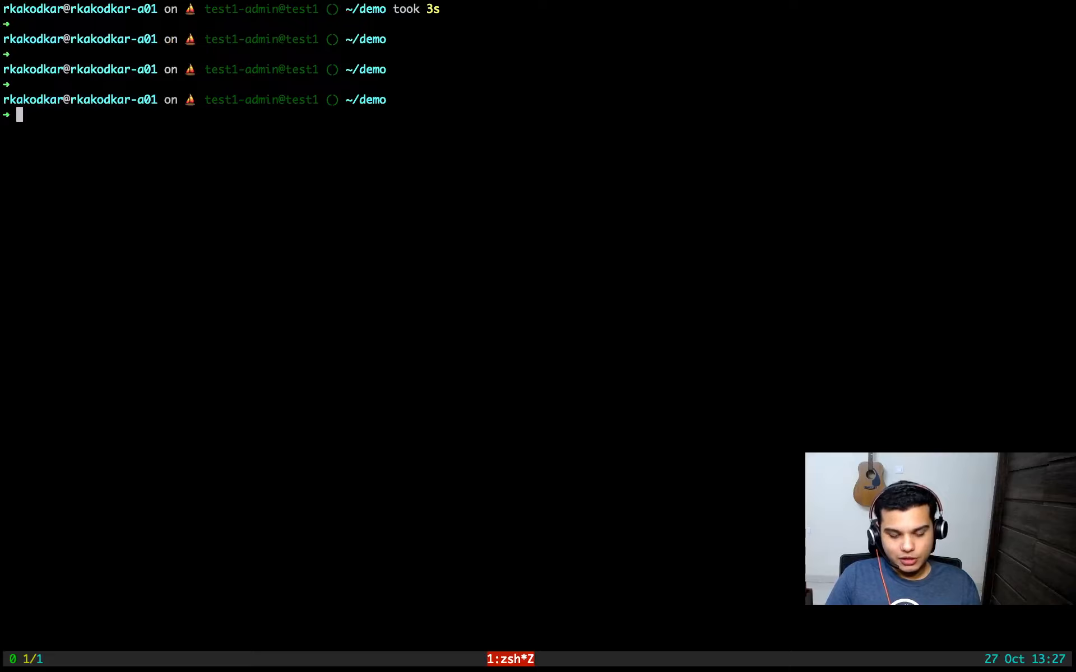
Install contour 1.18.1 and confirm it appears in `tanzu package installed list`
{"action": "type", "text": "tanzu package install contour \\"}
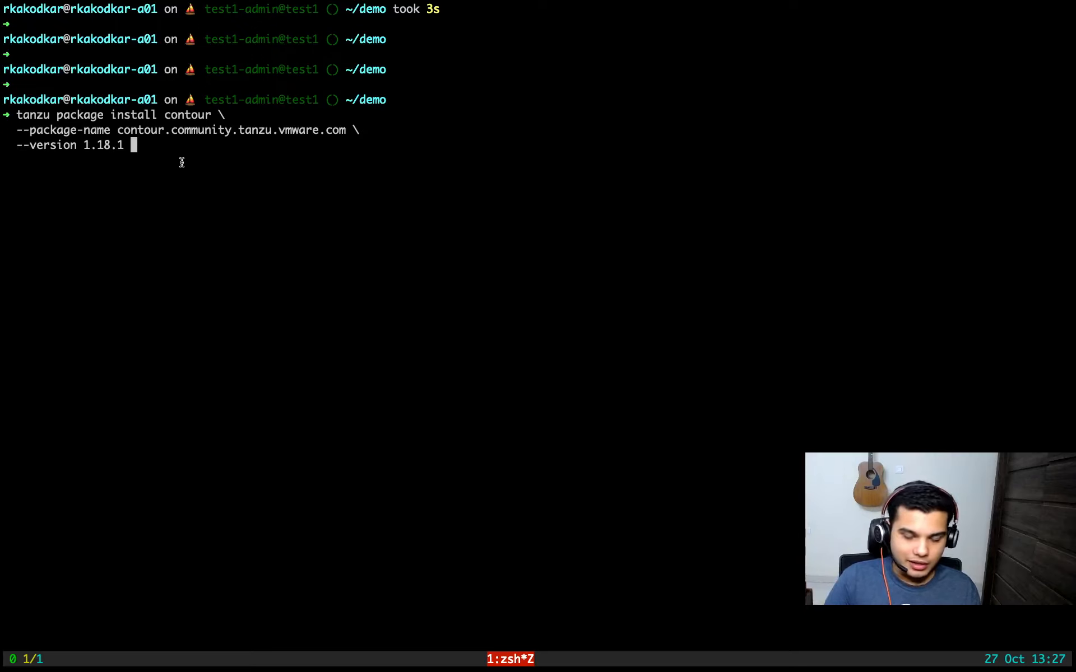
{"action": "type", "text": "-f"}
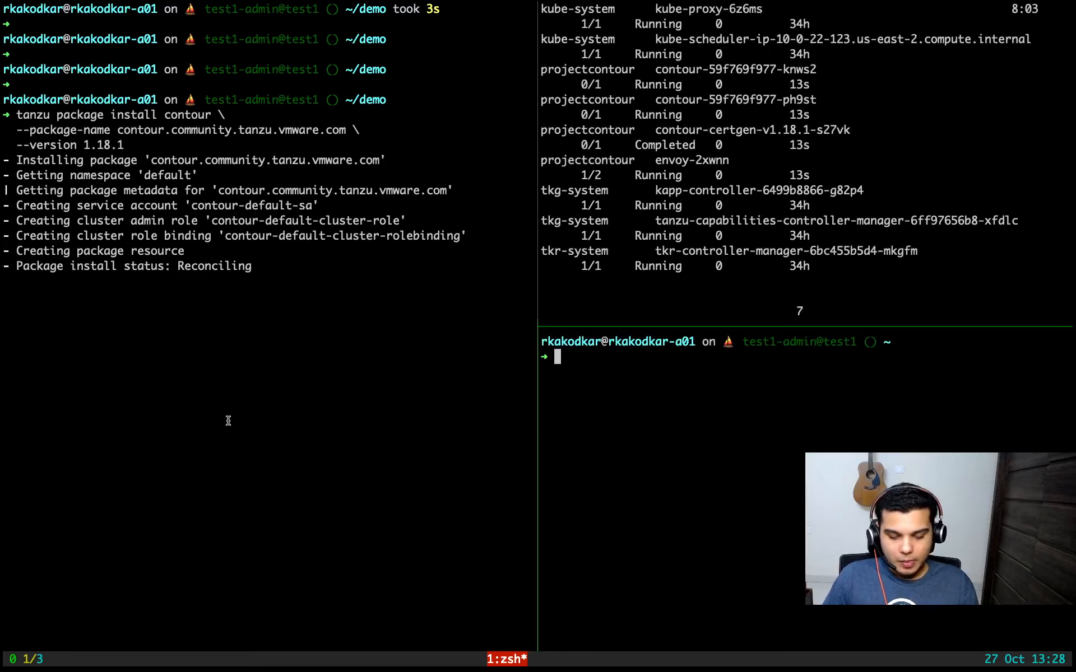
{"action": "type", "text": "tanzu package installed list"}
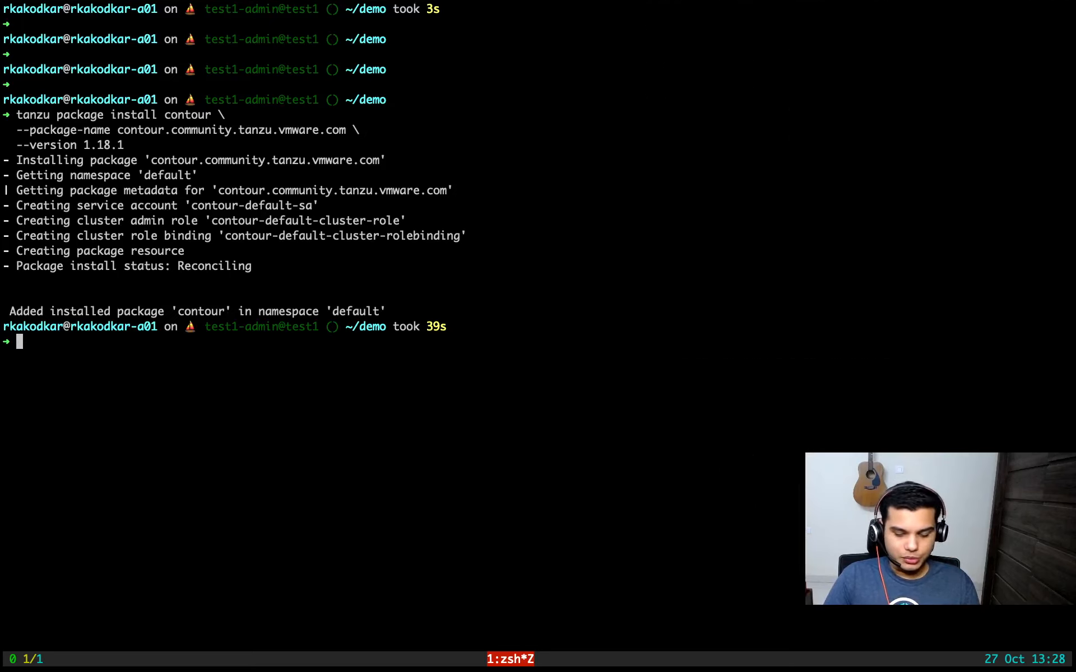
Create the contour-example-workload namespace with an nginx-example ClusterIP service on port 80
{"action": "type", "text": "kubectl create namespace contour-example-workload"}
{"action": "type", "text": "kubectl create deployment nginx-example --image nginx --namespace contour-example-workload"}
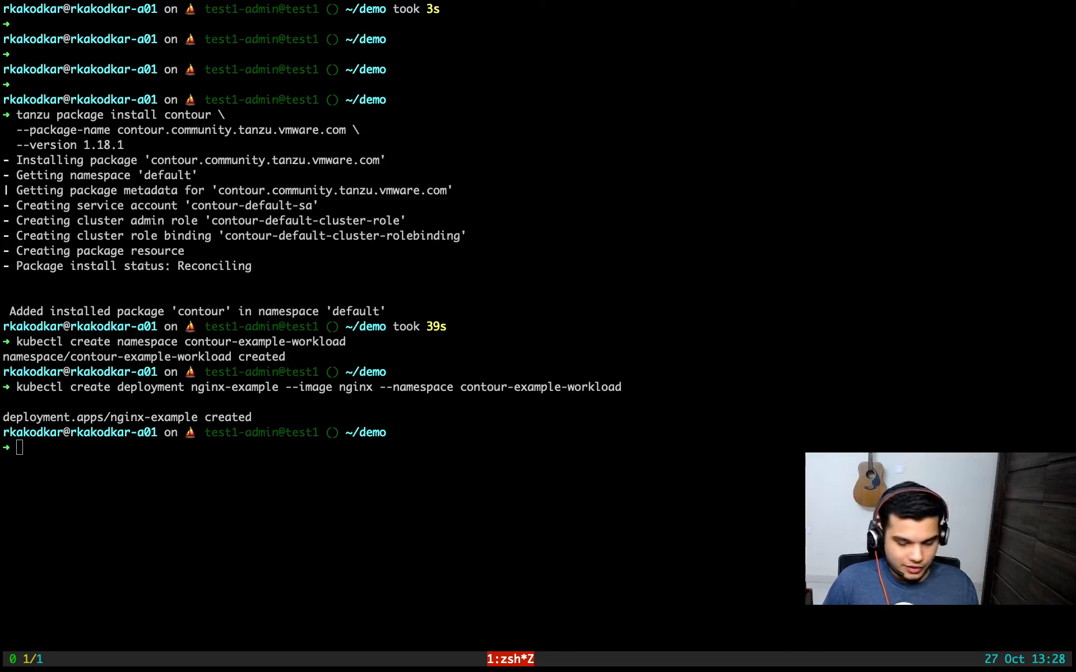
{"action": "type", "text": "kubectl create service clusterip nginx-example --tcp 80:80 --namespace contour-example-workload"}
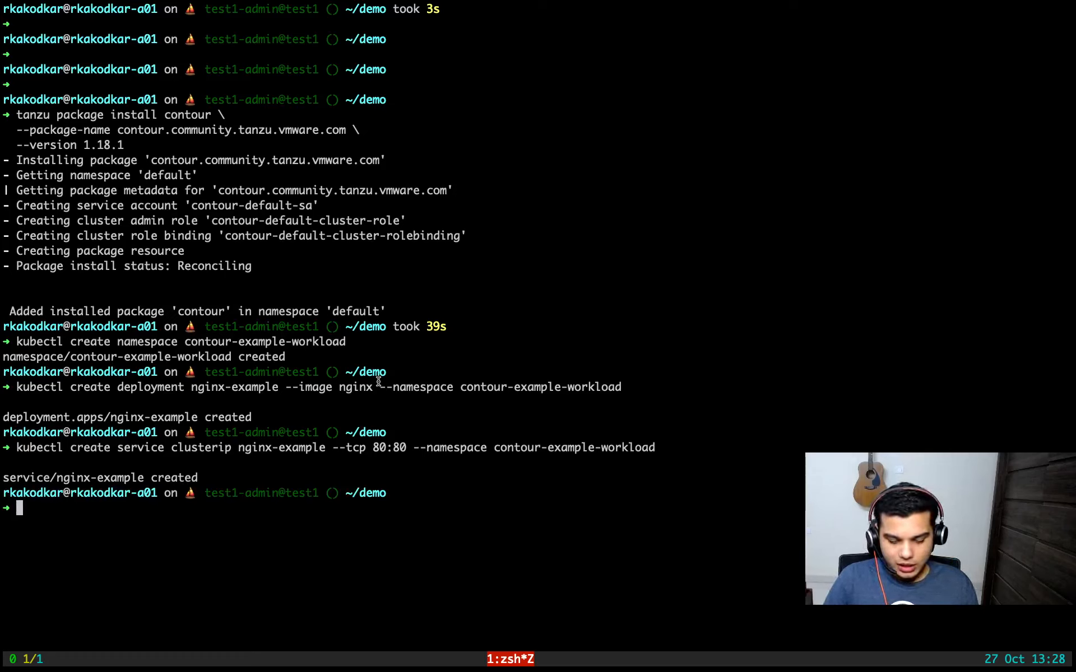
{"action": "key", "text": "ctrl+l"}
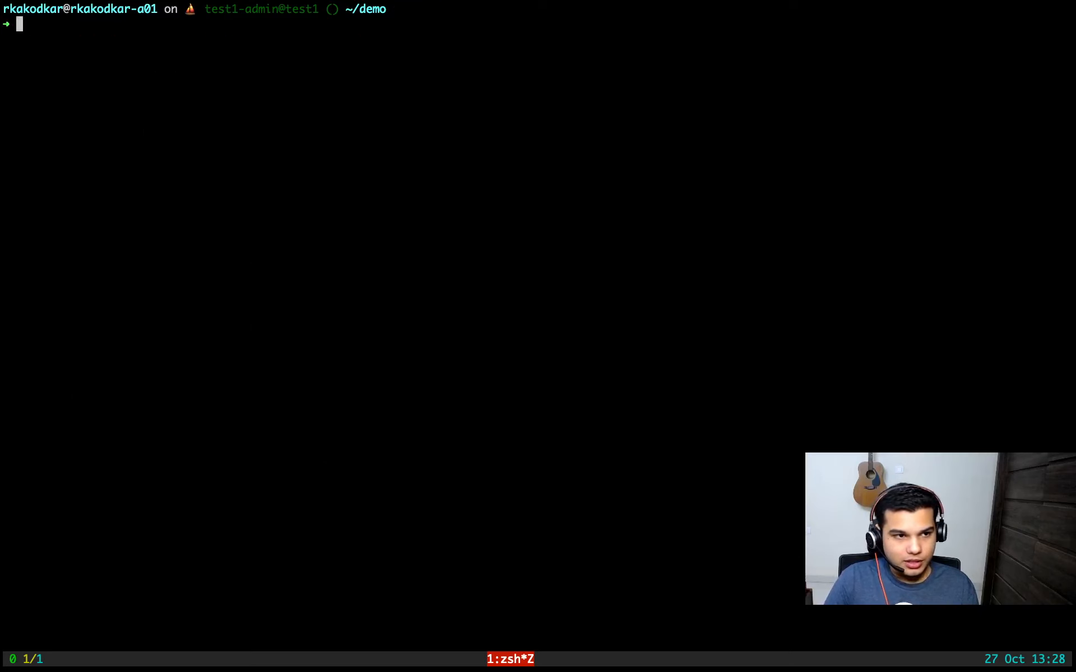
Apply the nginx-example HTTPProxy manifest and look up the envoy service address in projectcontour
{"action": "type", "text": "kubectl apply -f - <<EOF"}
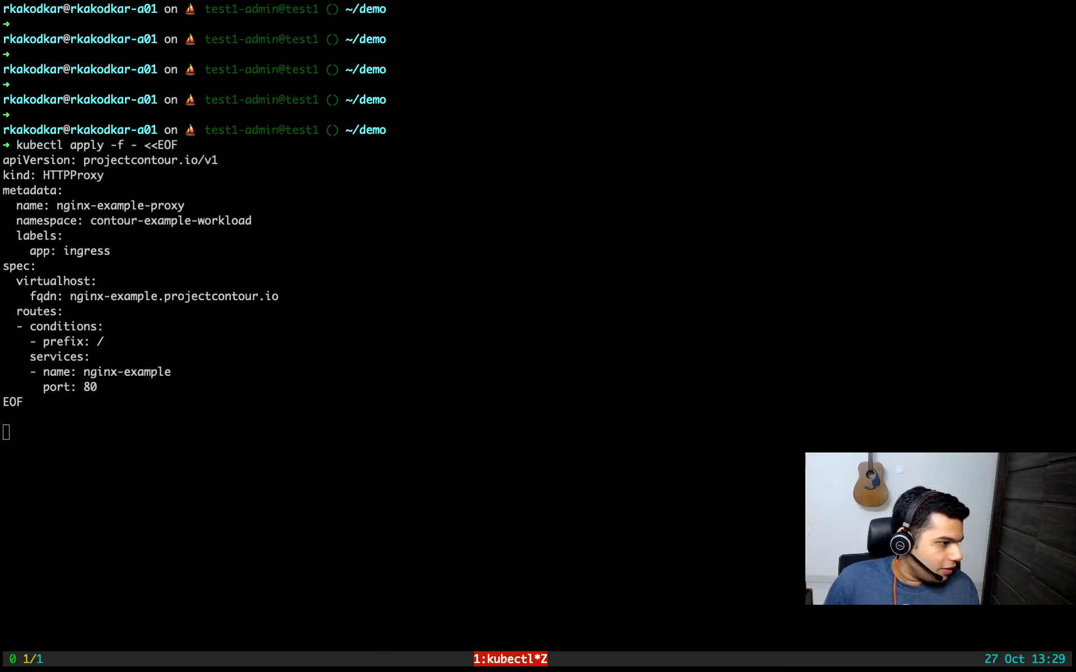
{"action": "key", "text": "Return"}
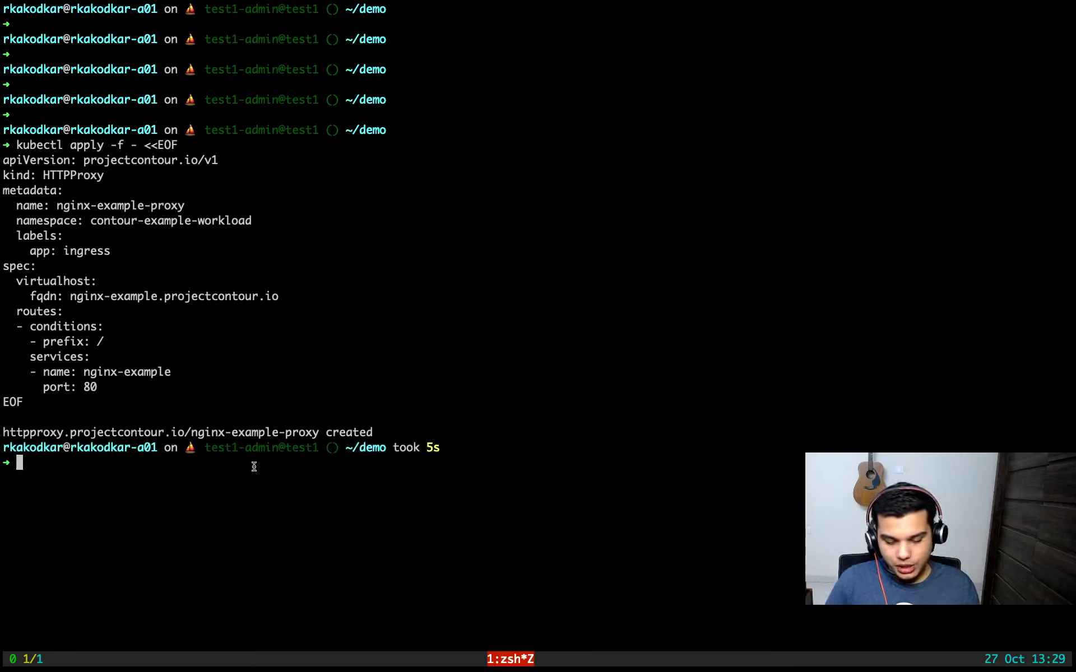
{"action": "type", "text": "kubectl --namespace projectcontour get service envoy"}
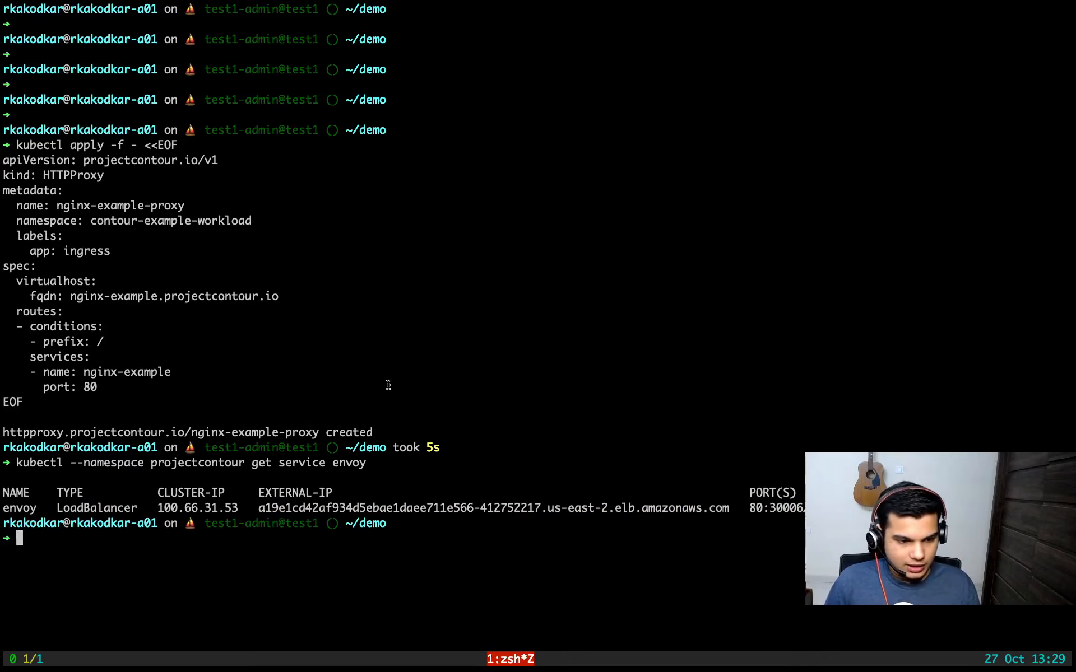
{"action": "key", "text": "ctrl+l"}
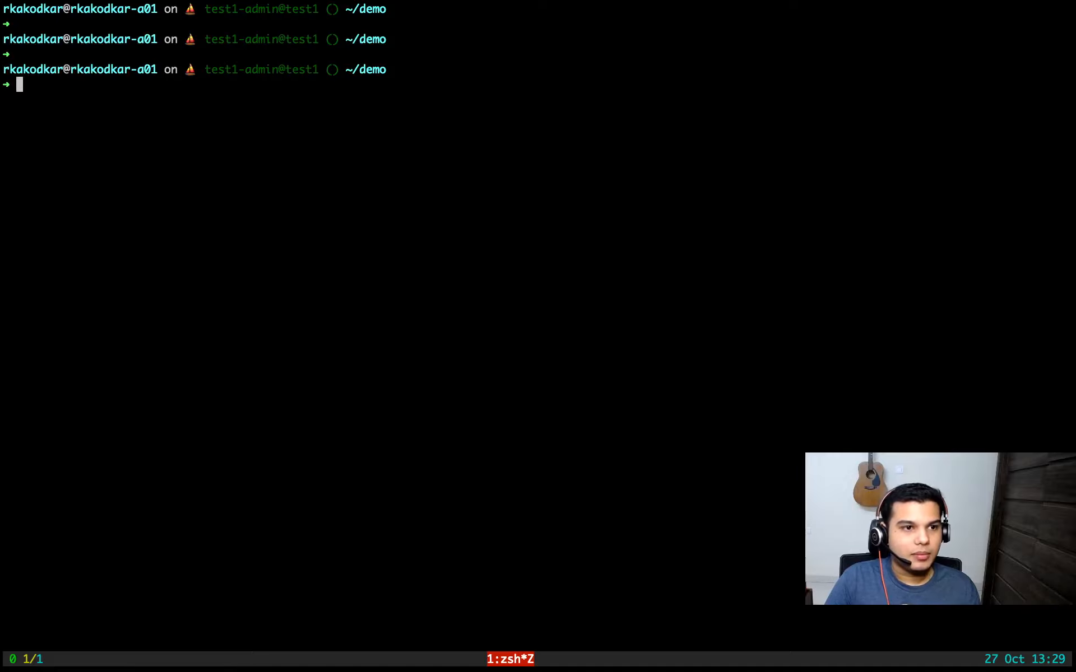
Curl the load balancer with Host nginx-example.projectcontour.io, returning the "Welcome to nginx!" page
{"action": "type", "text": "curl -s -H \"Host: nginx-example.projectcontour.io\""}
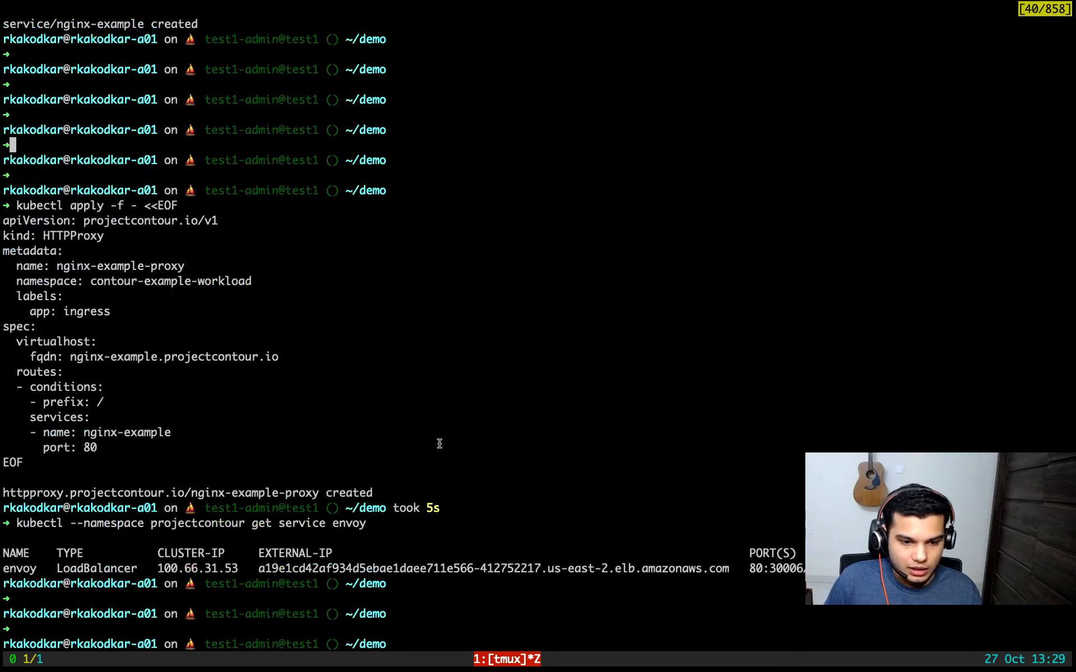
{"action": "type", "text": "curl -s -H \"Host: nginx-example.projectcontour.io\" a19e1cd42af934d5ebae1daee711e566-412752217.us-east-2.elb.amazonaws.com"}
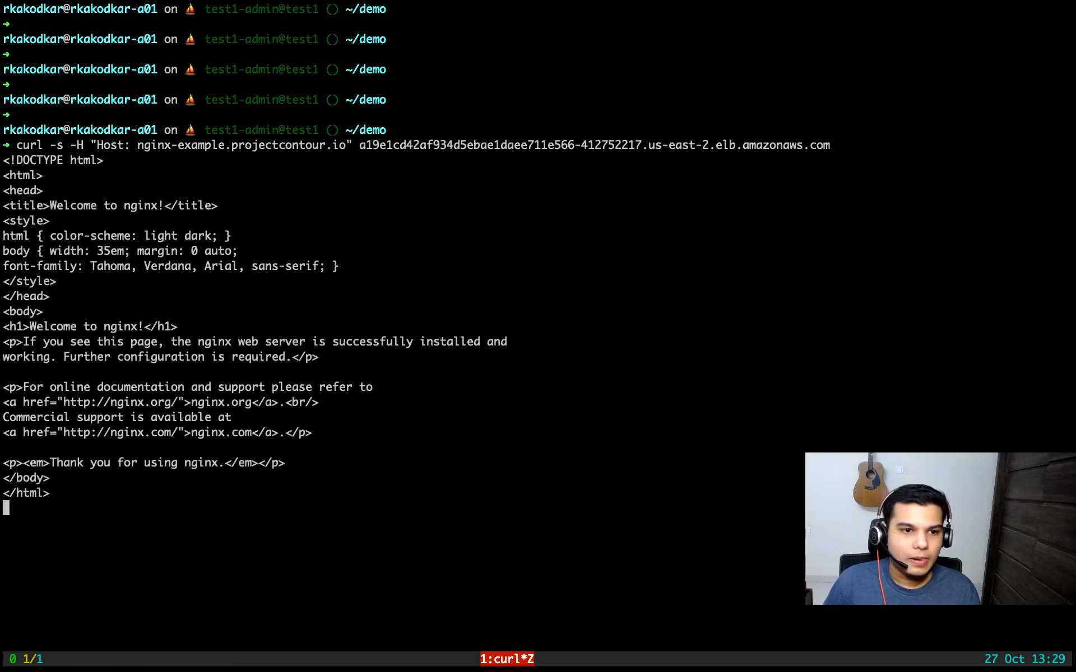
{"action": "key", "text": "Enter"}
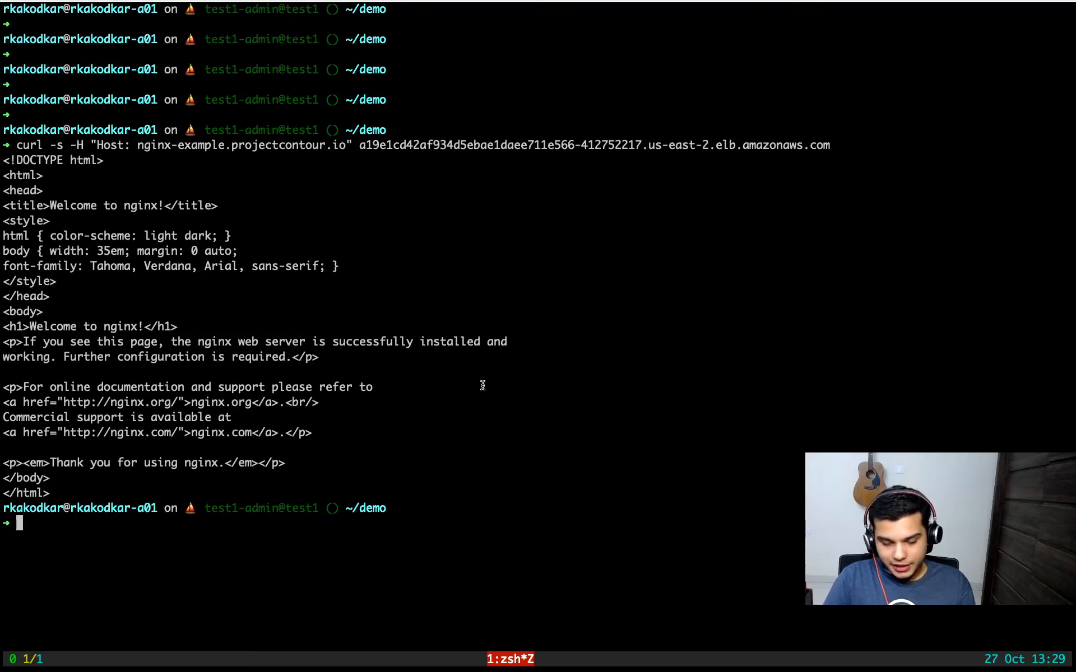
Show values.yaml and update contour 1.18.1 with that values file
{"action": "type", "text": "cat"}
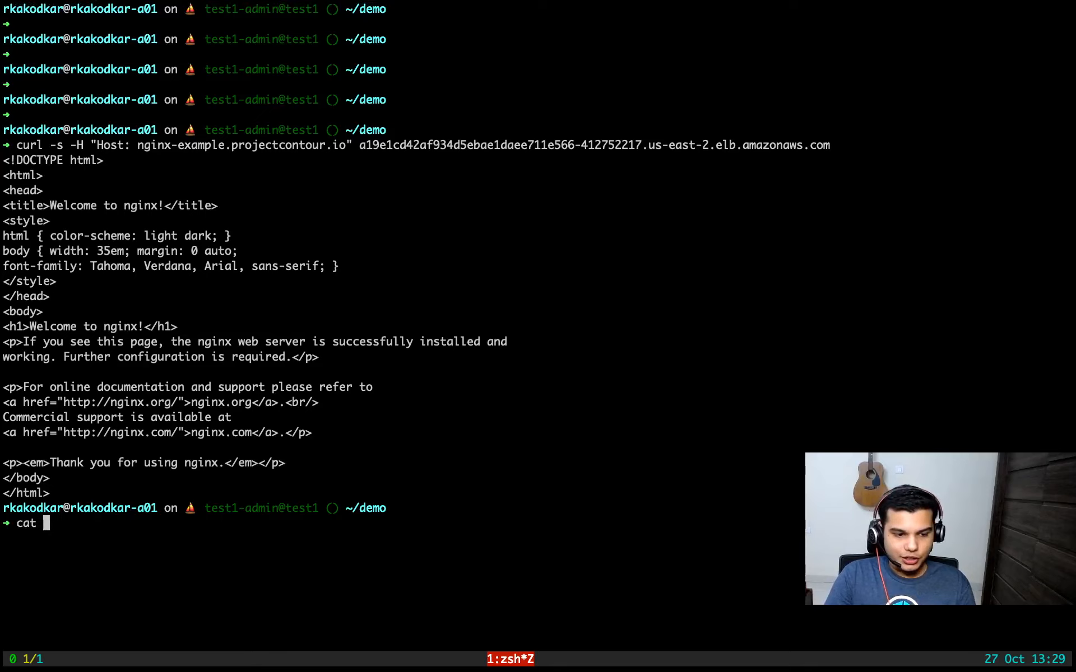
{"action": "key", "text": "ctrl+l"}
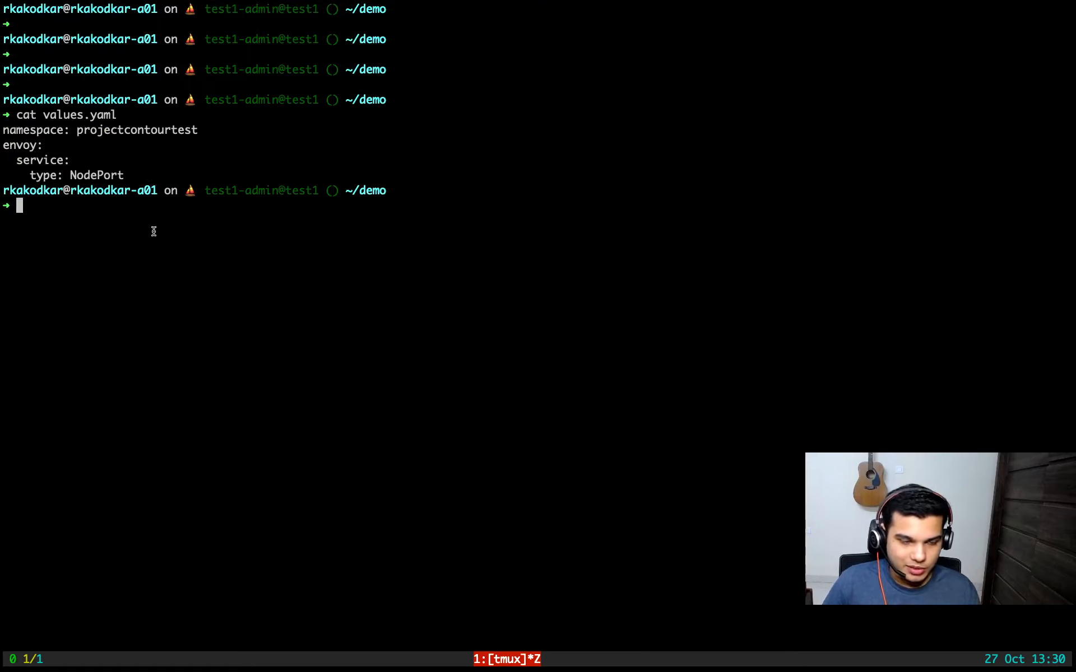
{"action": "key", "text": "ctrl+r"}
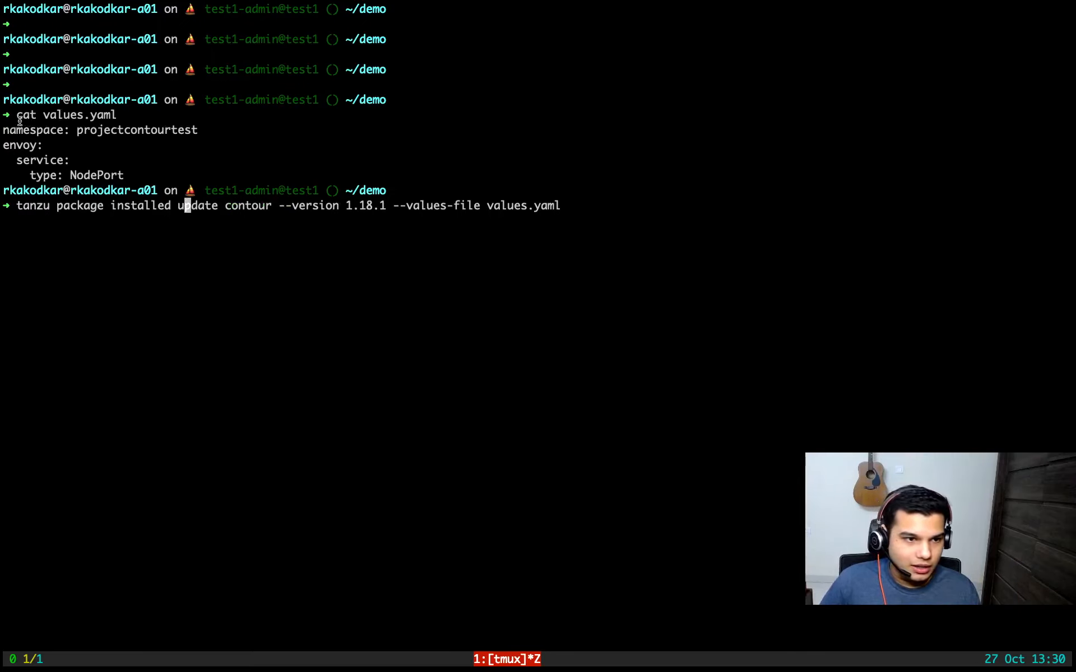
{"action": "key", "text": "enter"}
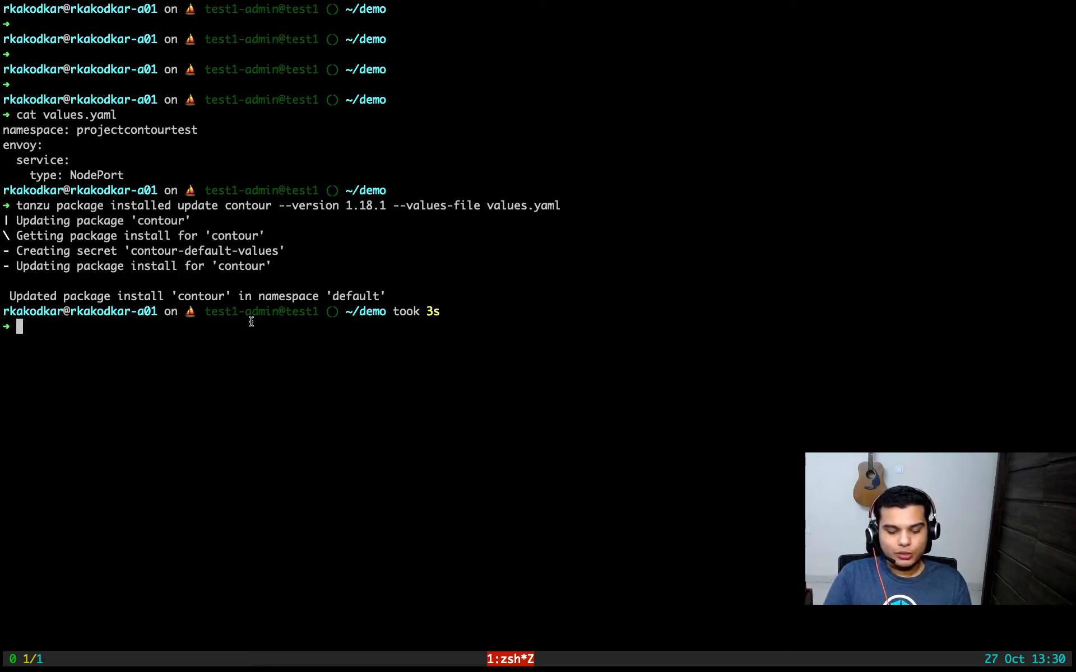
Delete the installed contour package, confirming with y
{"action": "key", "text": "Ctrl+r"}
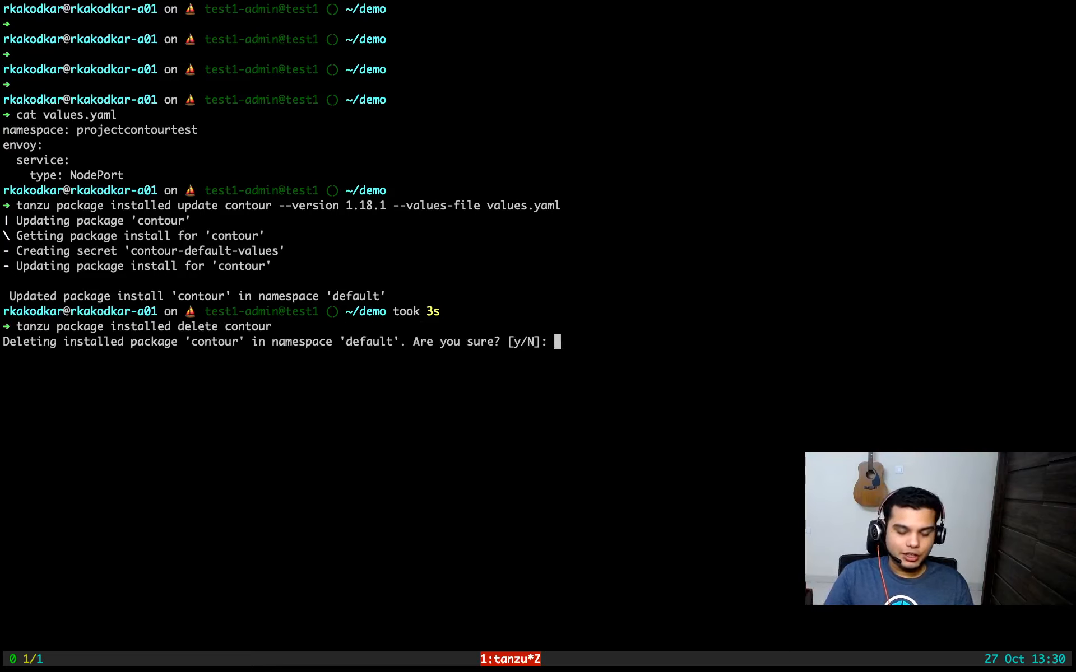
{"action": "type", "text": "y"}
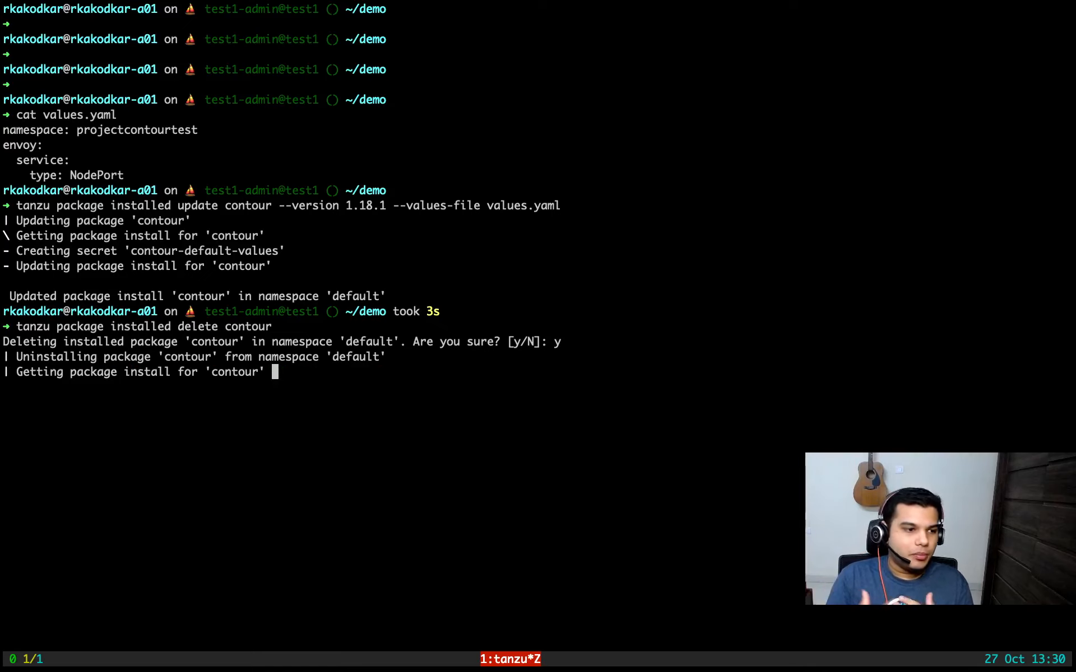